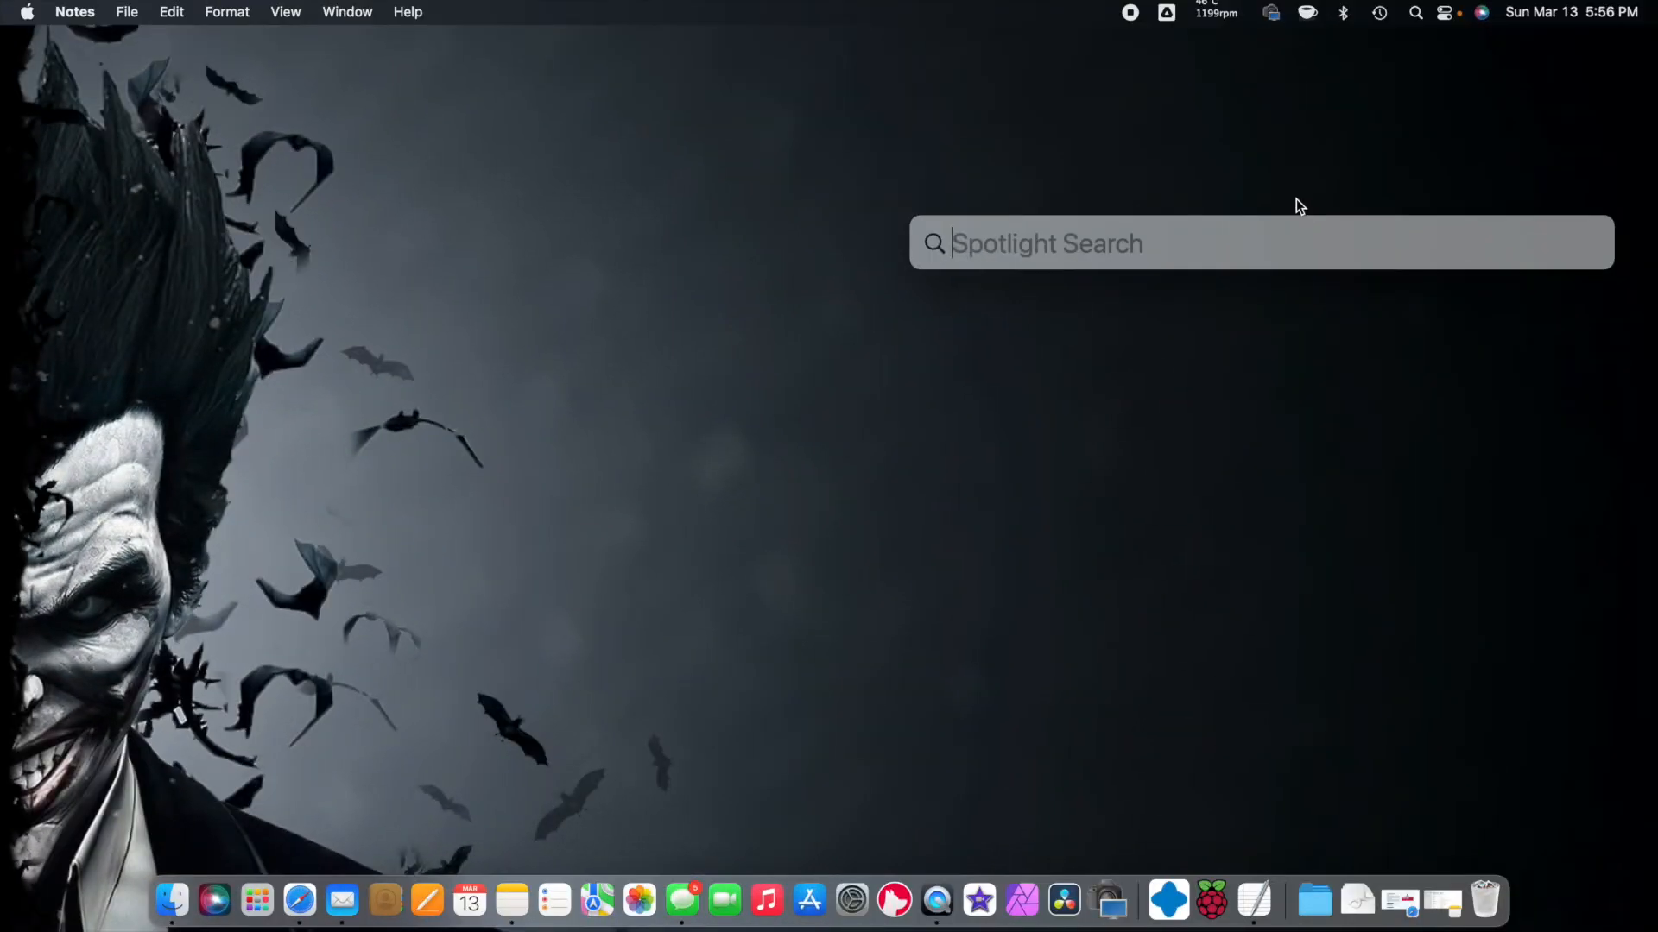
{"action": "type", "text": "textEdit"}
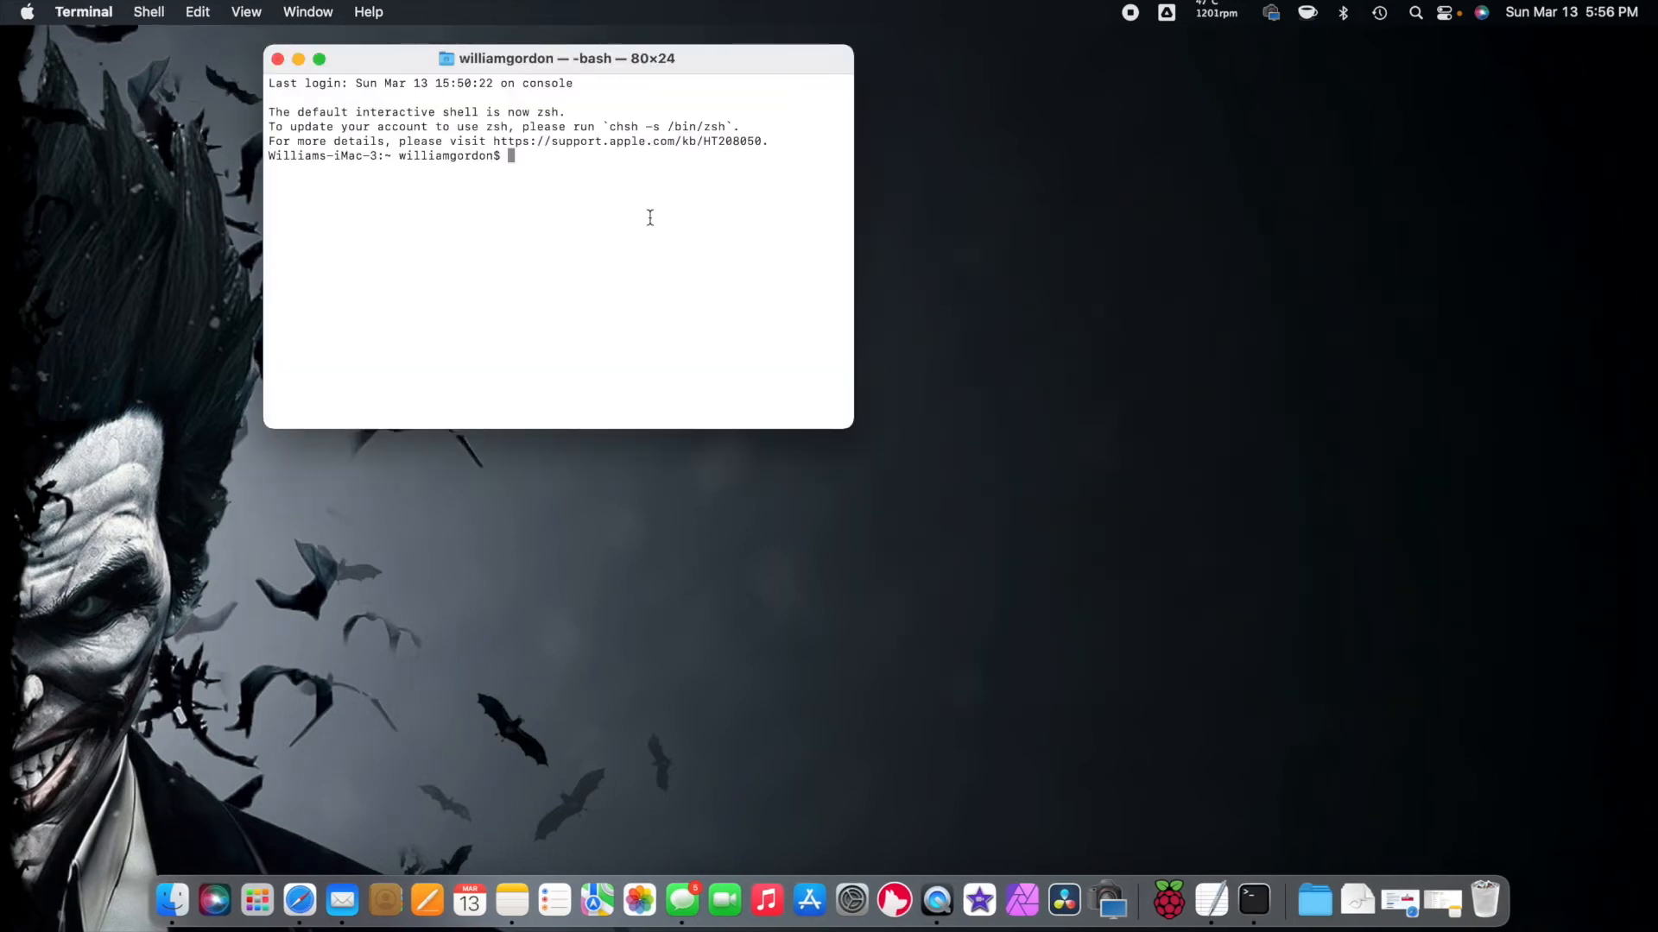
{"action": "type", "text": "ssh pi@192.168.1.77"}
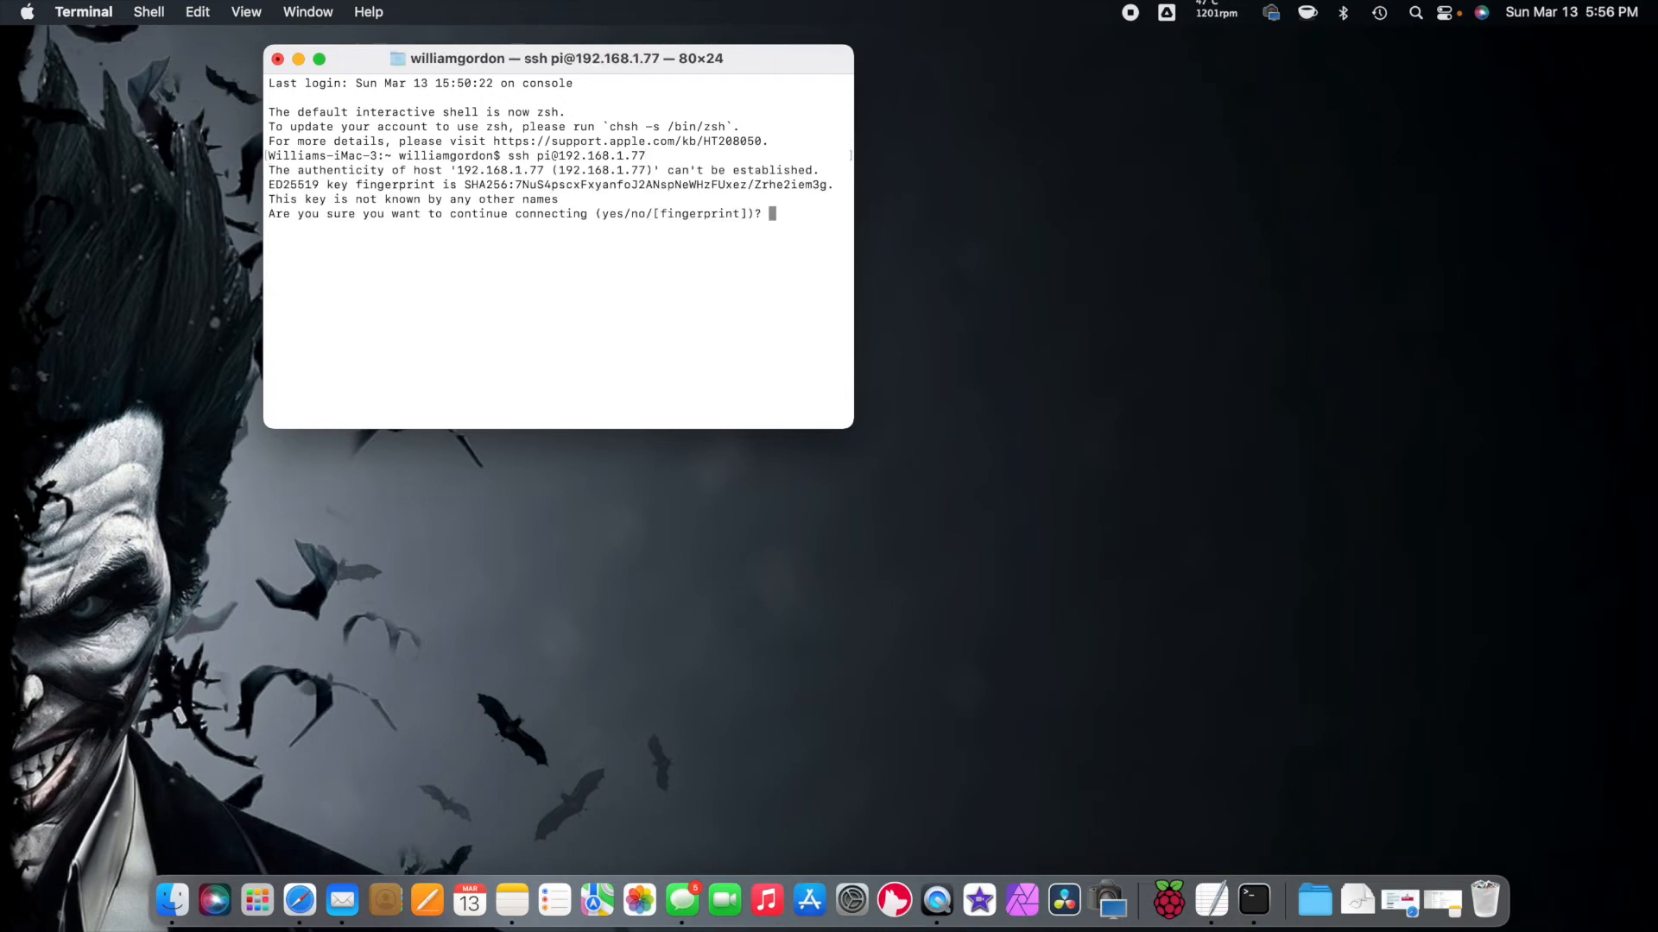
{"action": "type", "text": "y"}
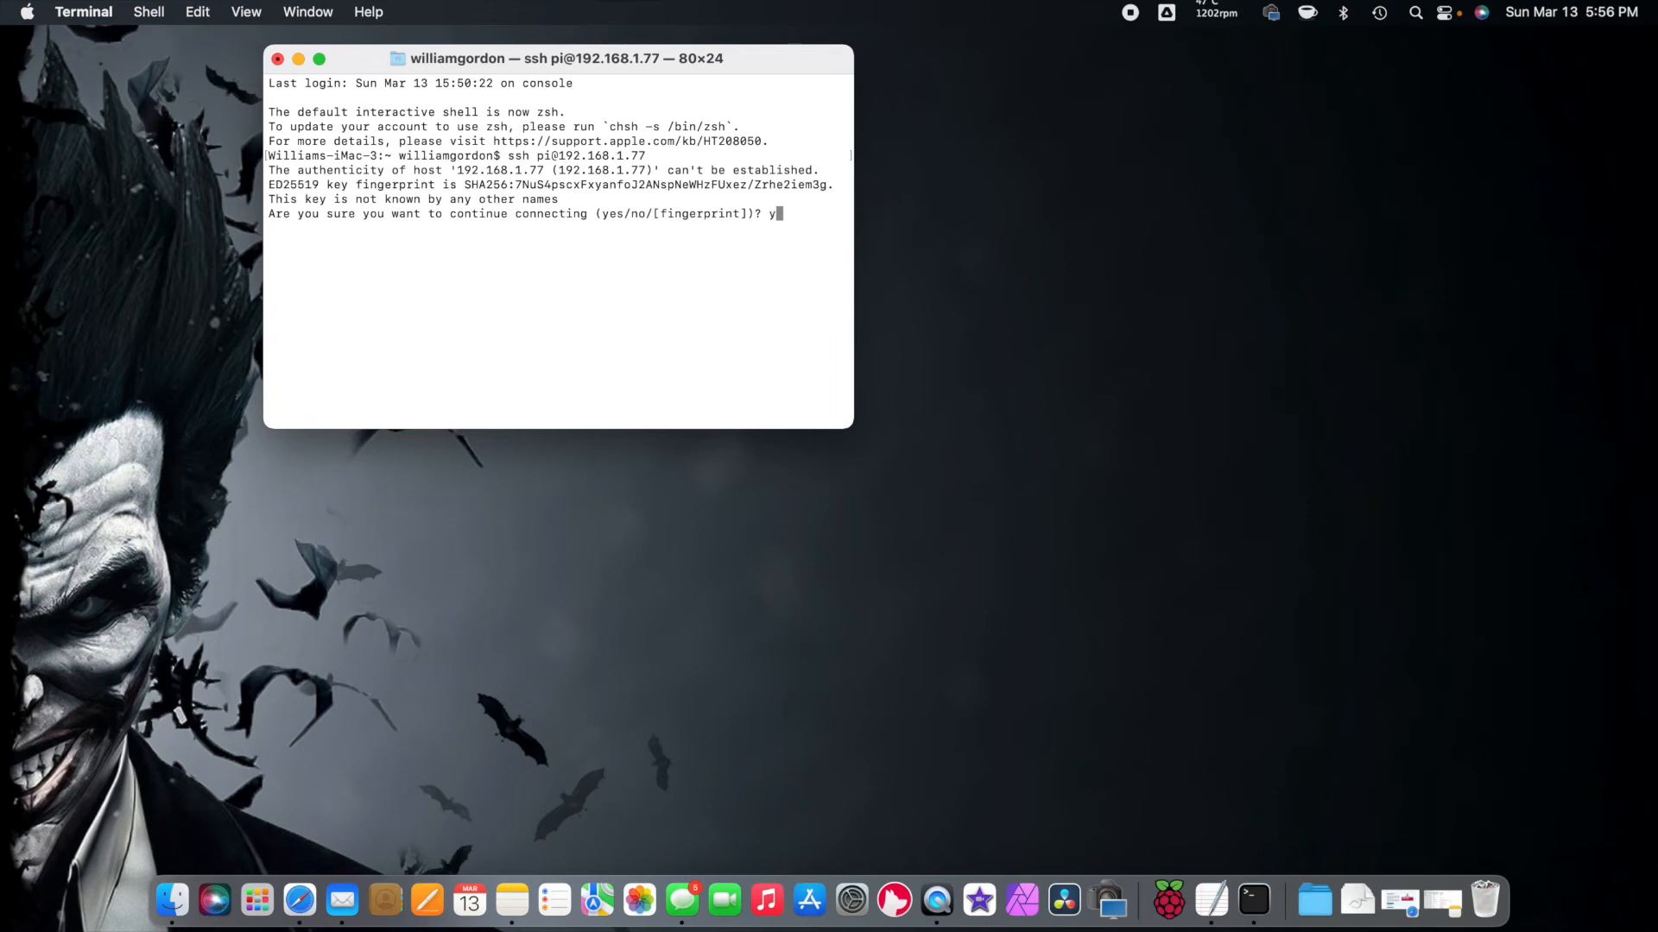